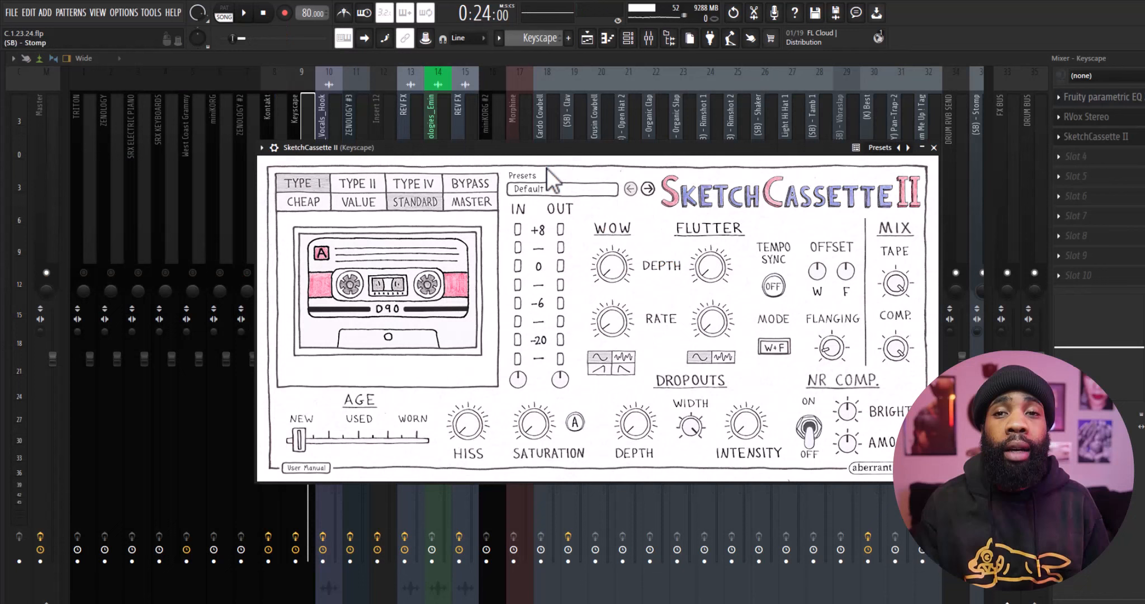
mouse_move(583, 161)
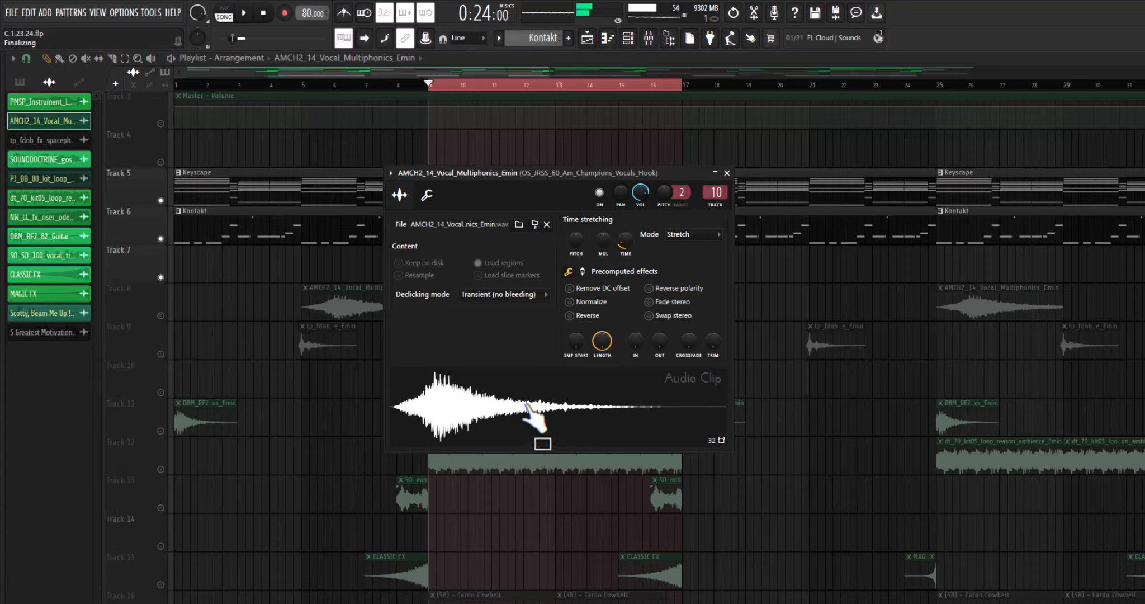
mouse_move(537, 405)
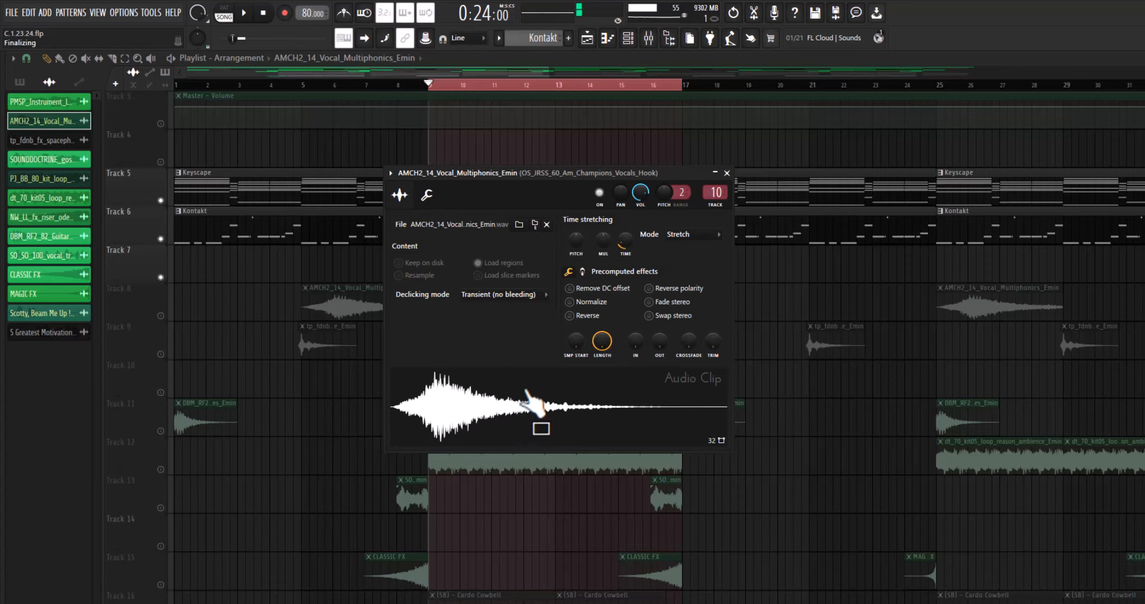
Bring up the vocals hook channel's Vulf Compressor 3 at the Lots of Attack preset
left_click(48, 235)
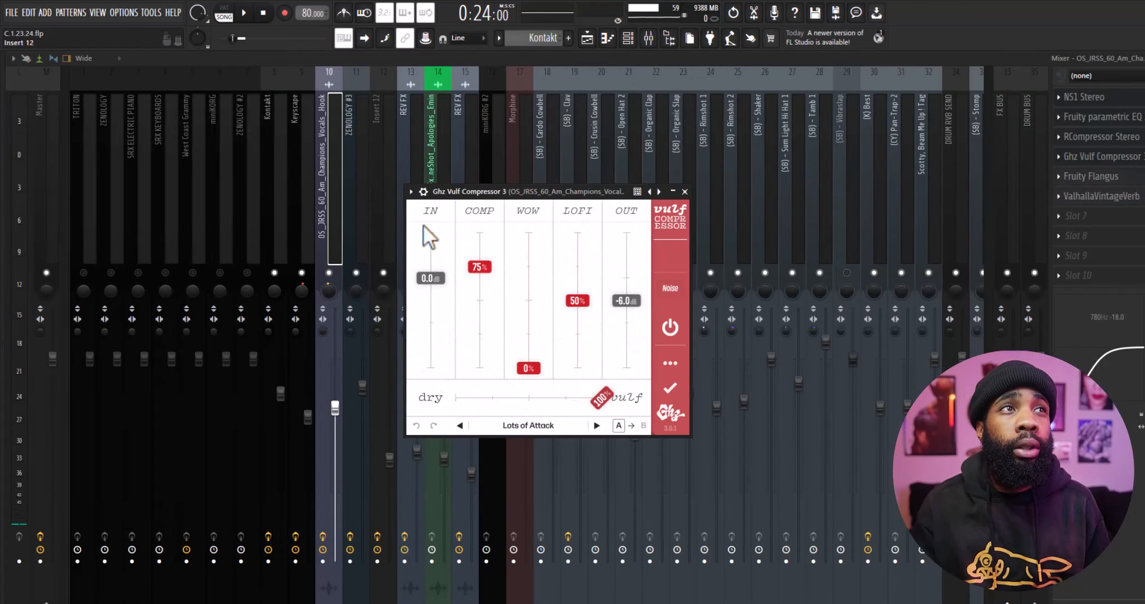
Return to the Playlist and play back the layered melodic samples in Song mode
left_click(1101, 196)
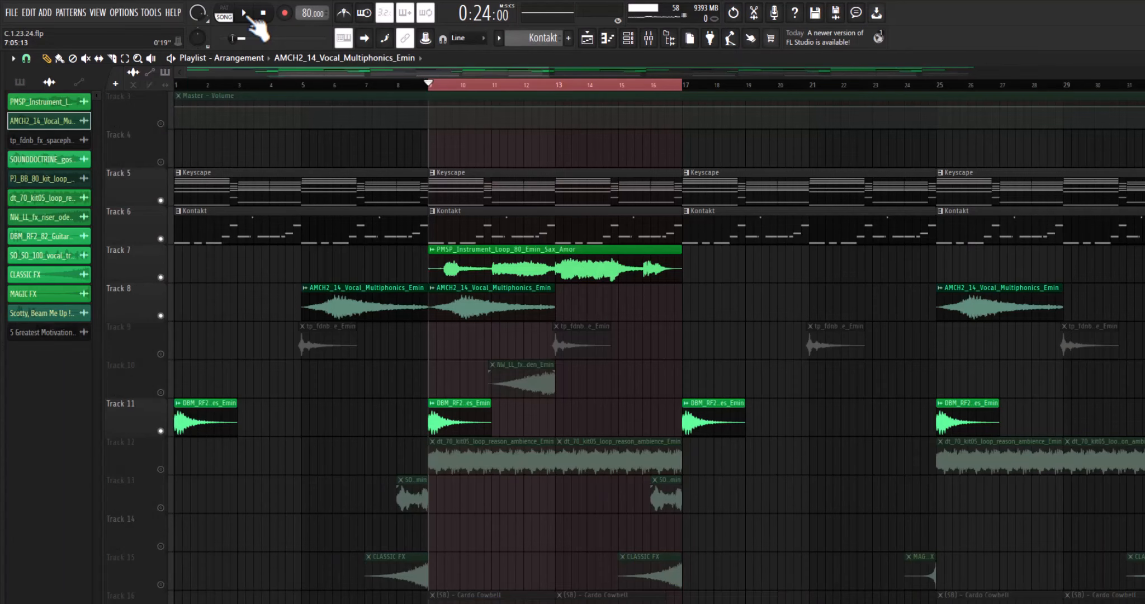
left_click(243, 13)
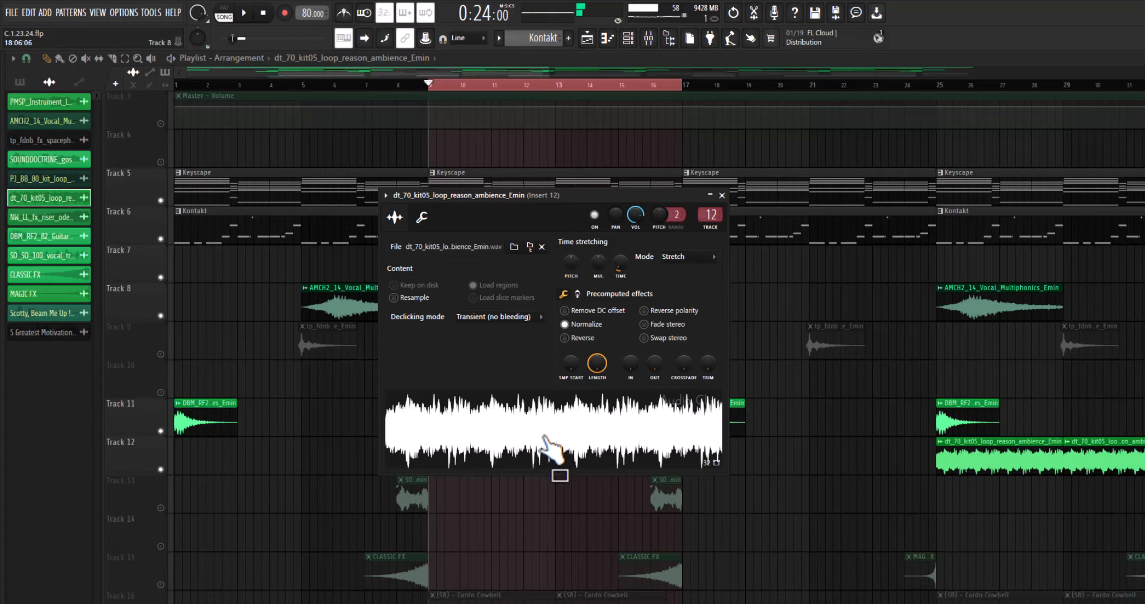
mouse_move(554, 449)
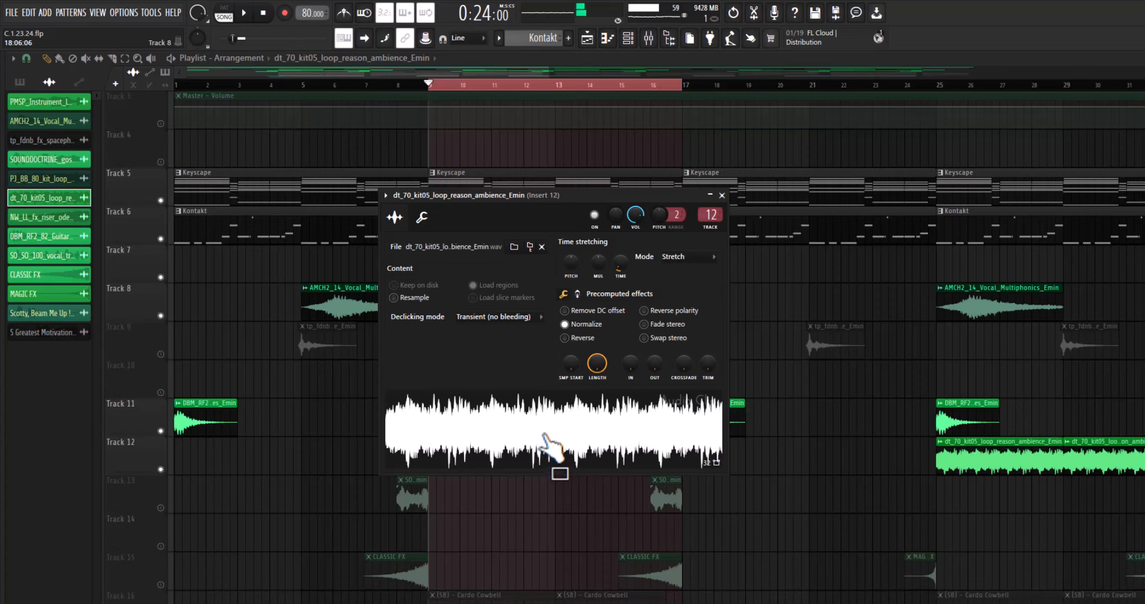
mouse_move(551, 452)
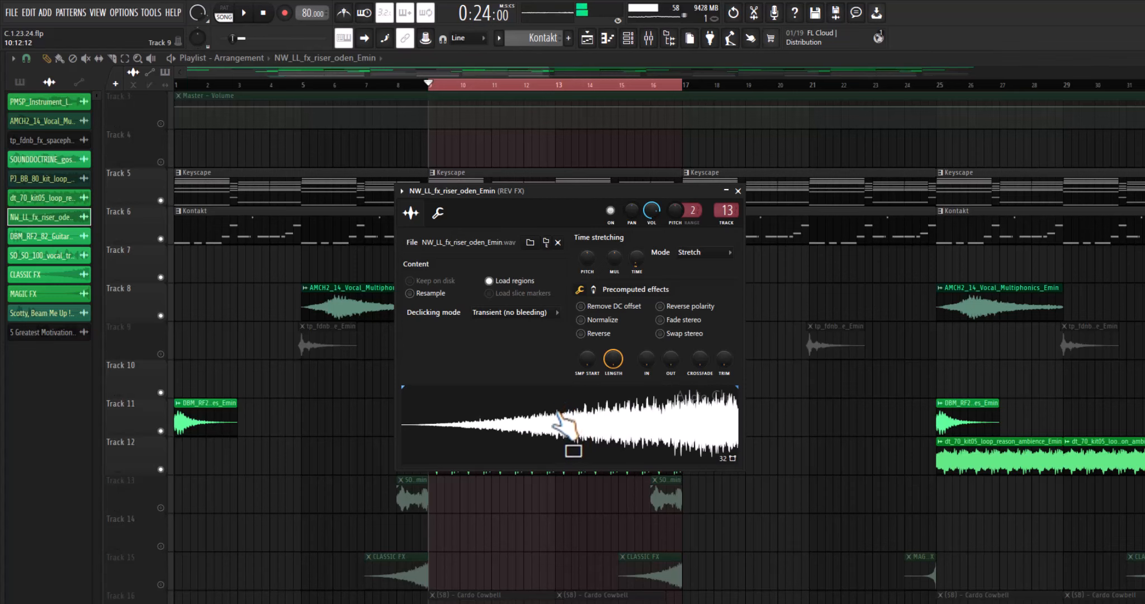
Bring up the sample settings for the NW_LL_fx_riser_oden_Emin riser clip
left_click(41, 140)
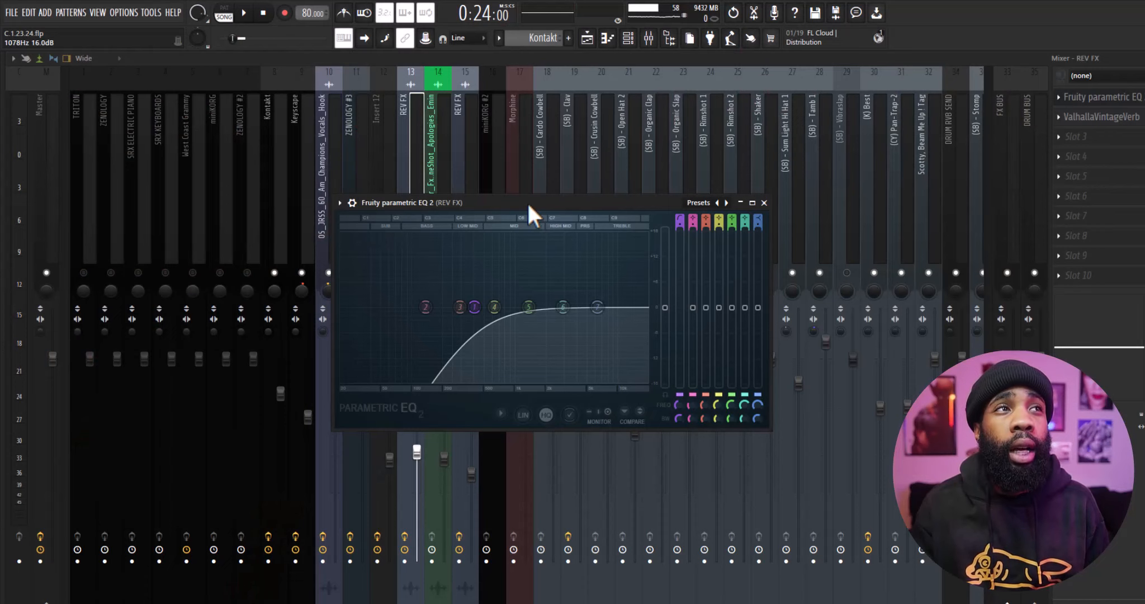
mouse_move(529, 216)
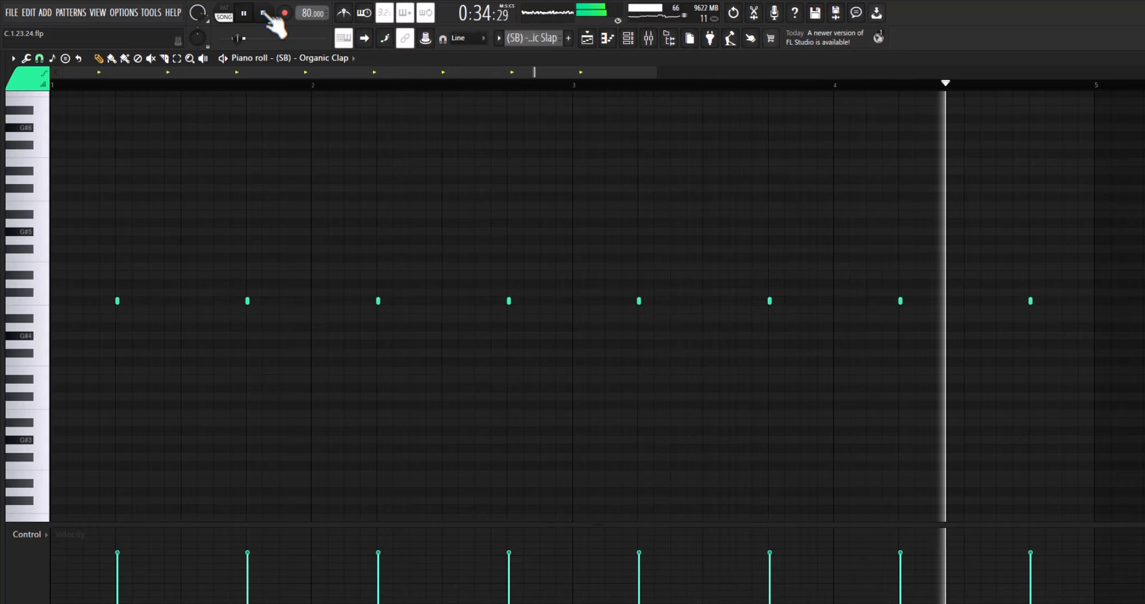
Play the Organic Clap drum pattern, then stop and move to the Rimshot 1 pattern
left_click(243, 12)
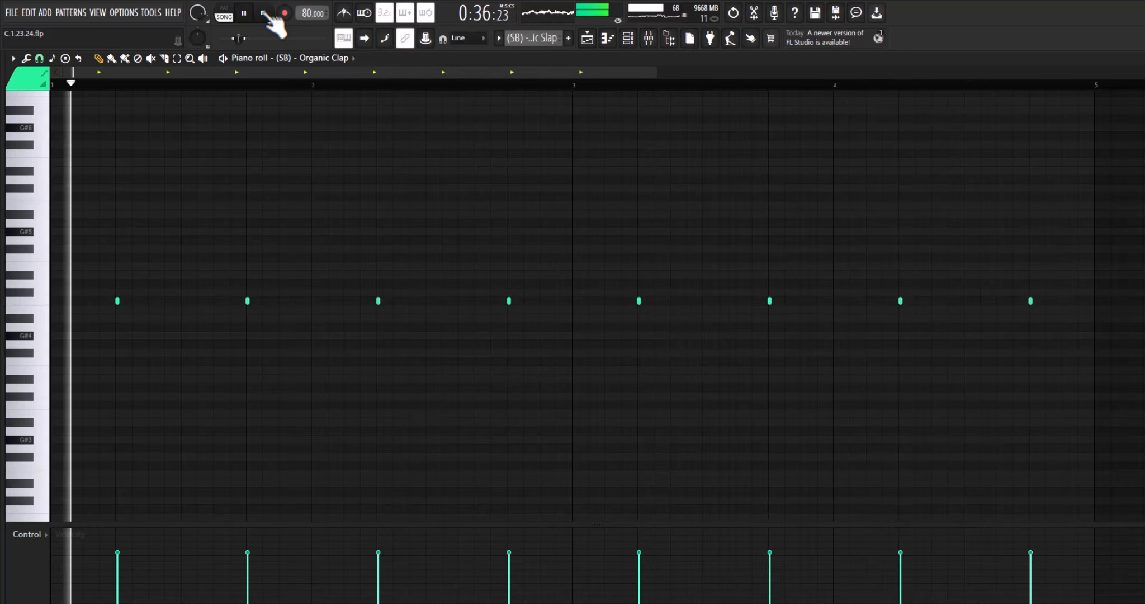
left_click(264, 13)
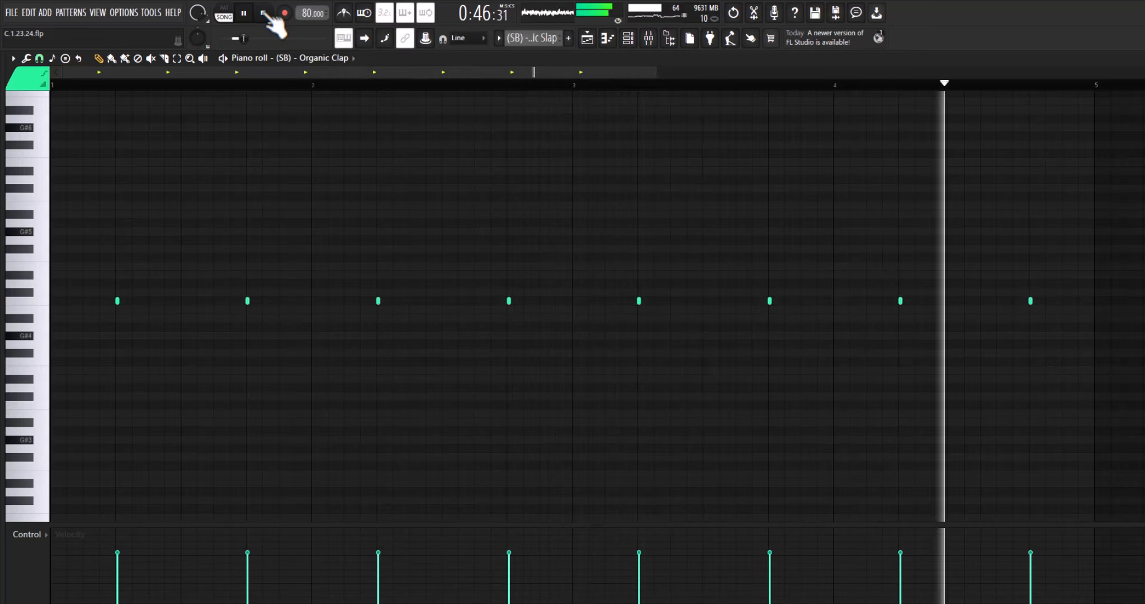
left_click(262, 14)
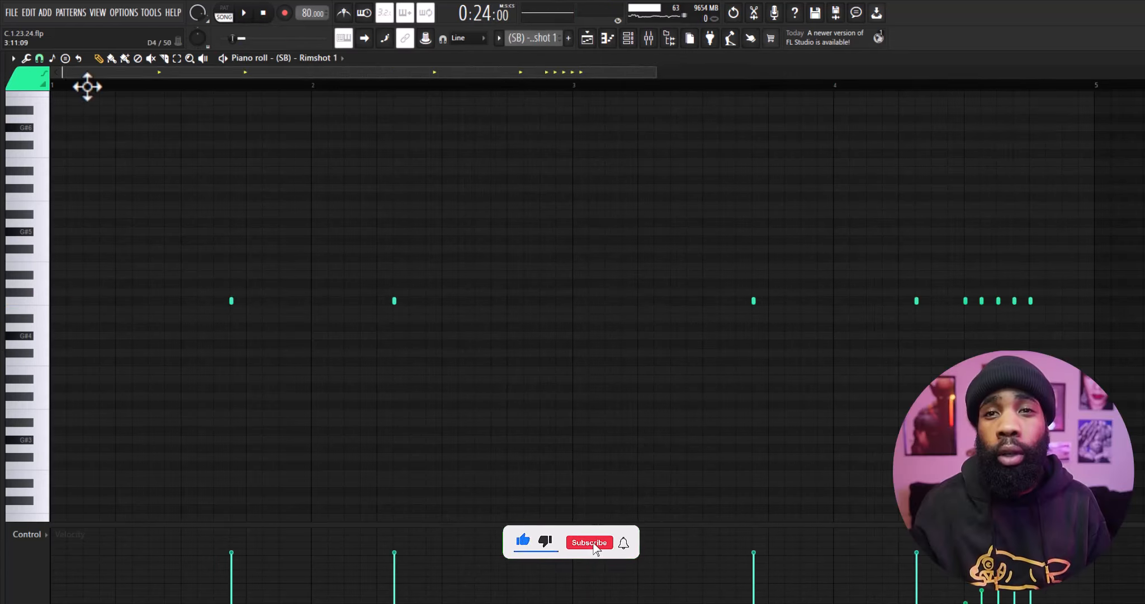
Switch the piano roll to the Rimshot 2 pattern with its four sparse hits
left_click(242, 14)
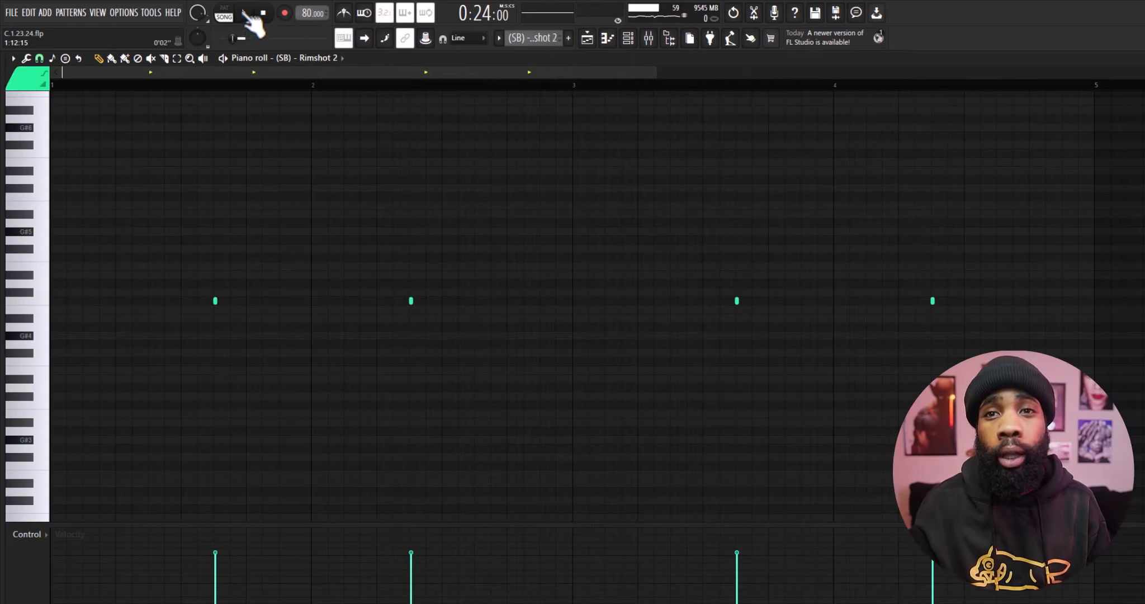
left_click(243, 13)
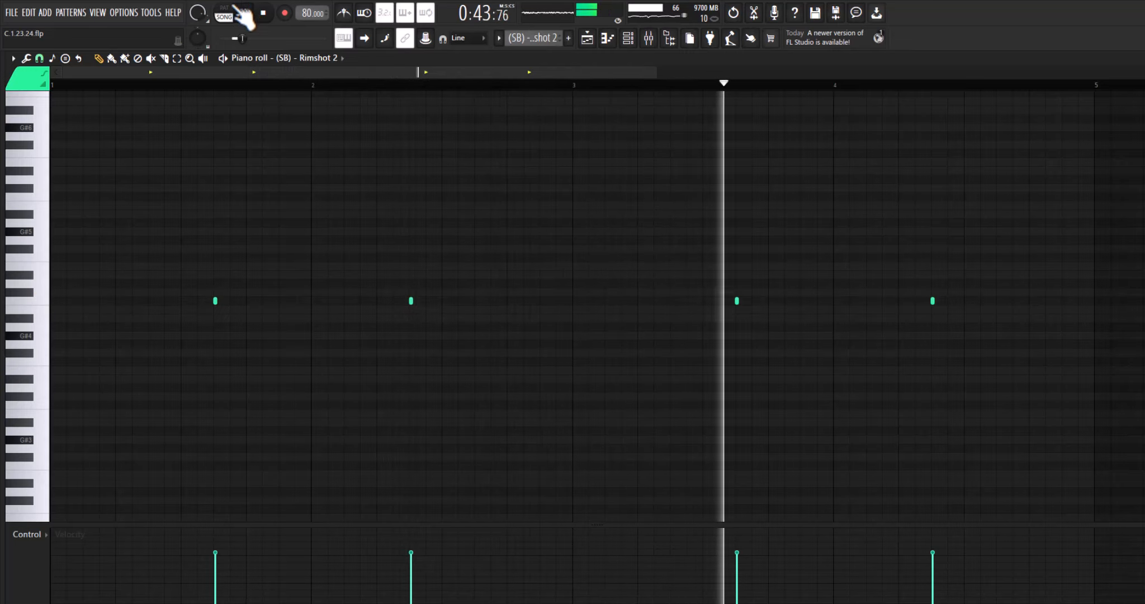
left_click(241, 13)
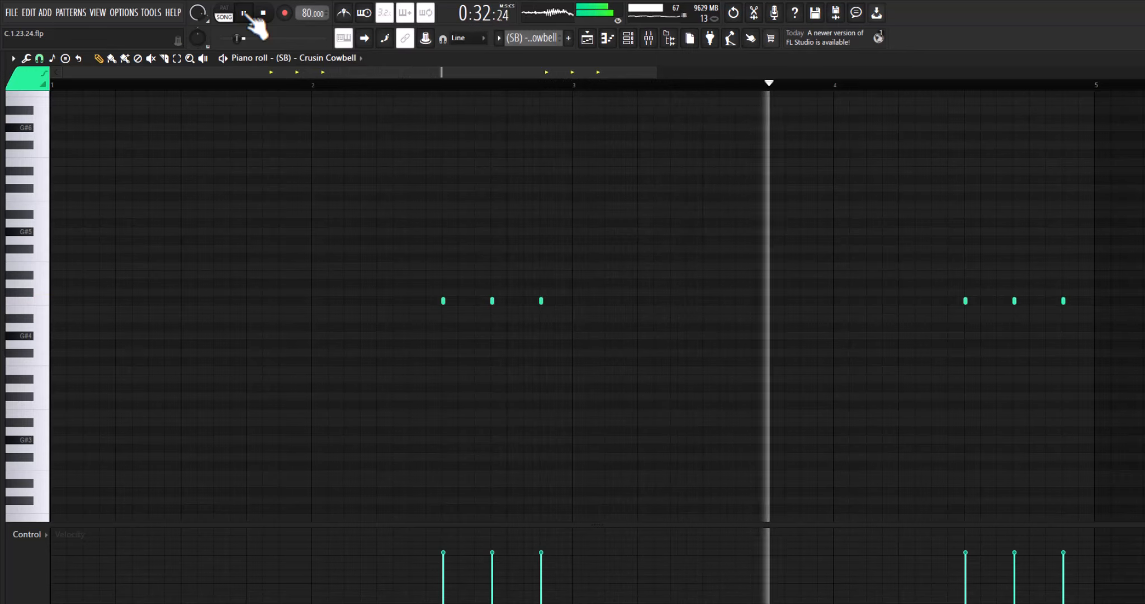
Stop Crusin Cowbell playback and bring up the Cardo Cowbell pattern's four notes
left_click(244, 13)
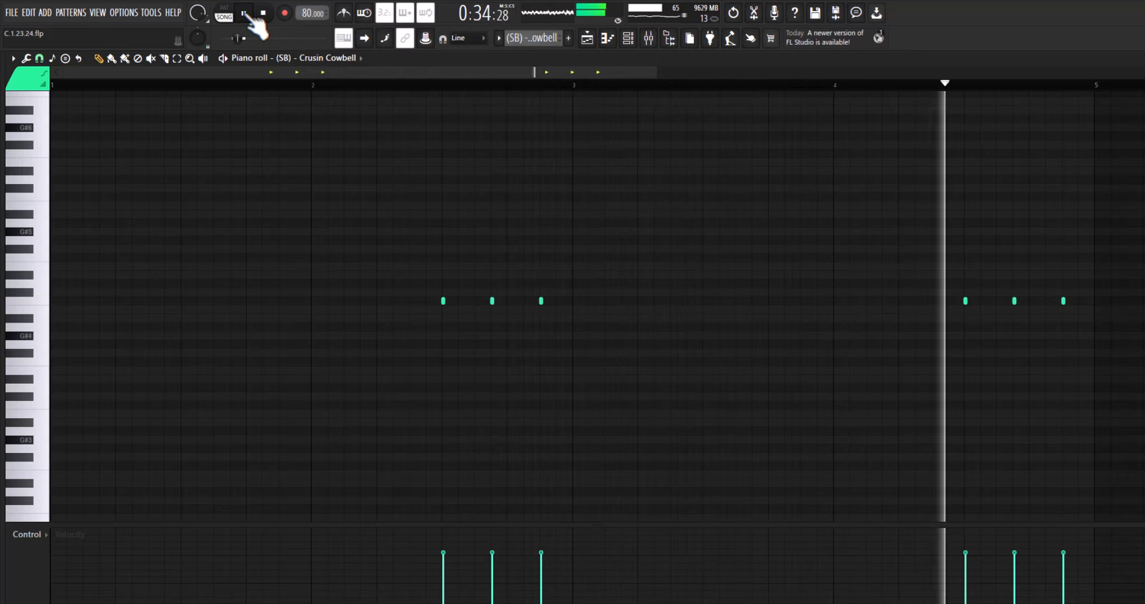
left_click(243, 14)
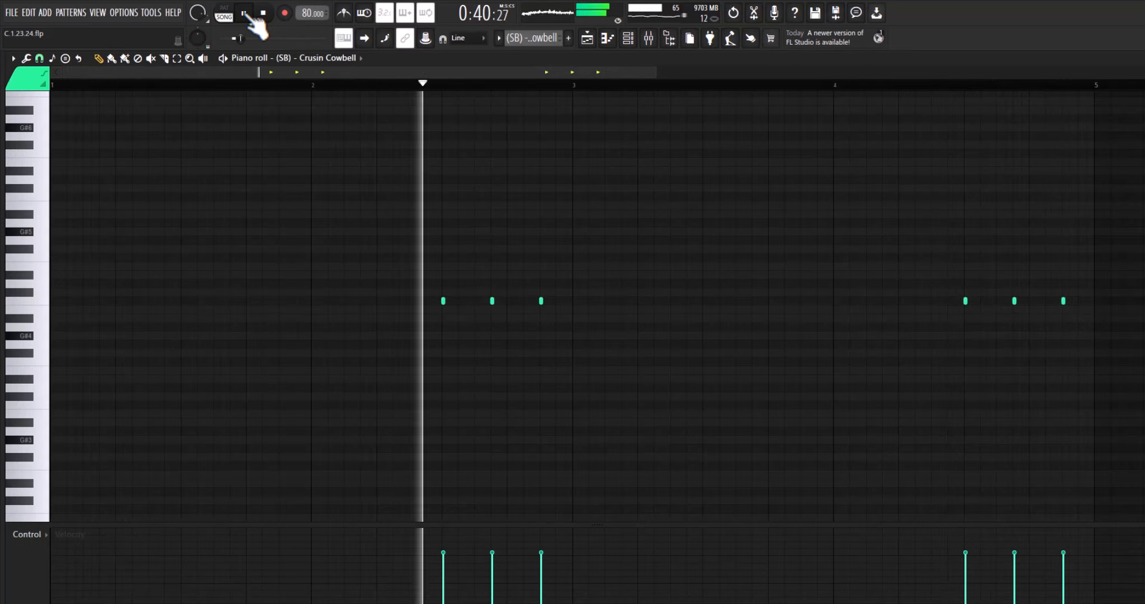
left_click(243, 13)
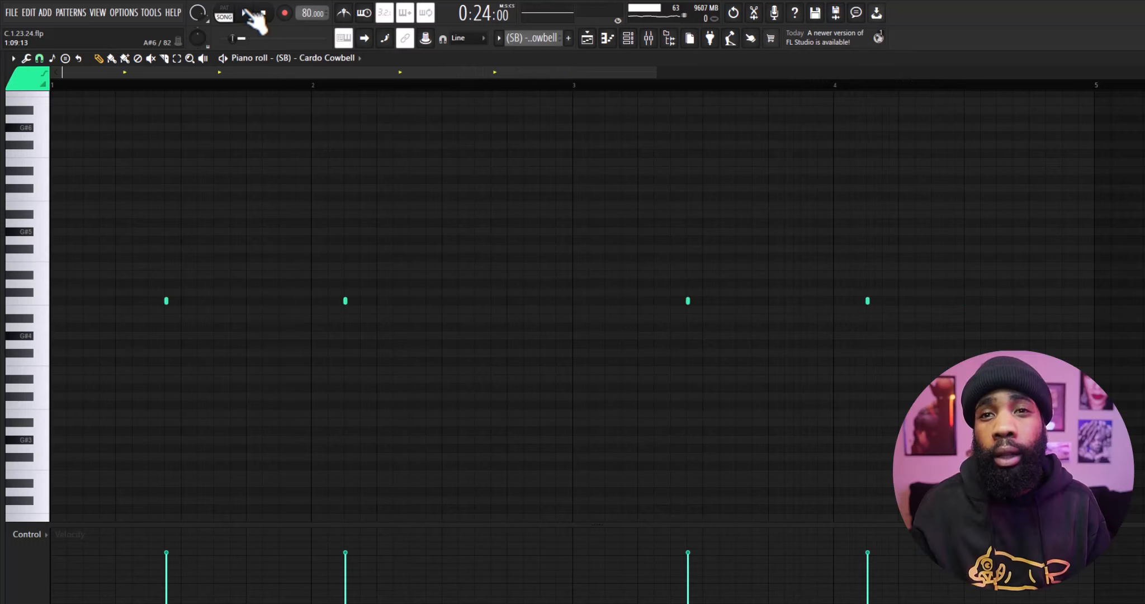
Audition the Cardo Cowbell loop, then stop and move to the Pan-Trap-2 pattern
left_click(242, 14)
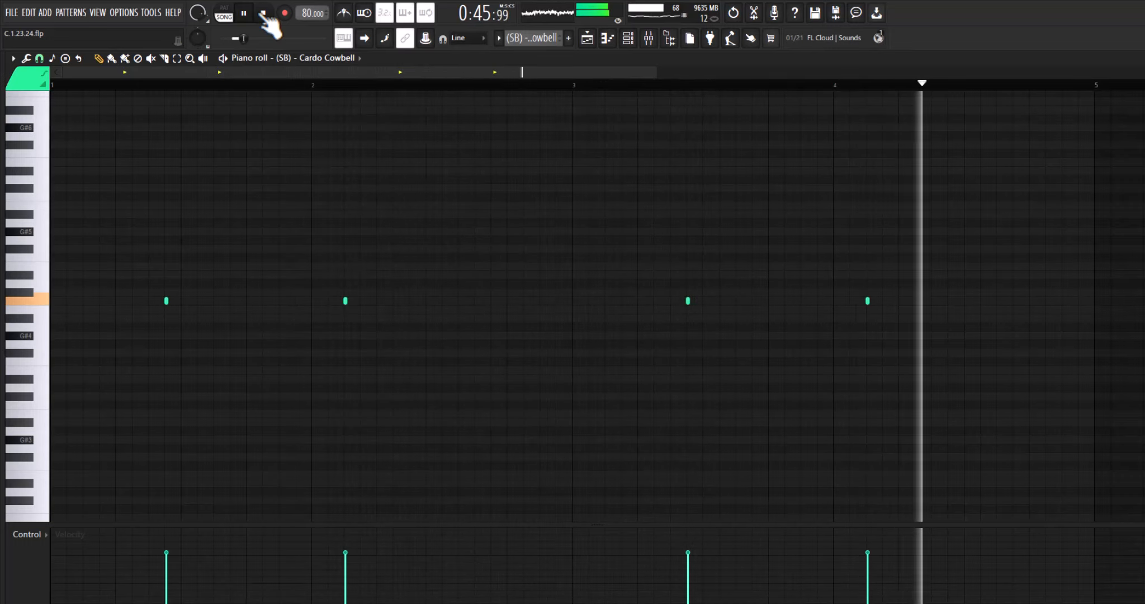
left_click(243, 13)
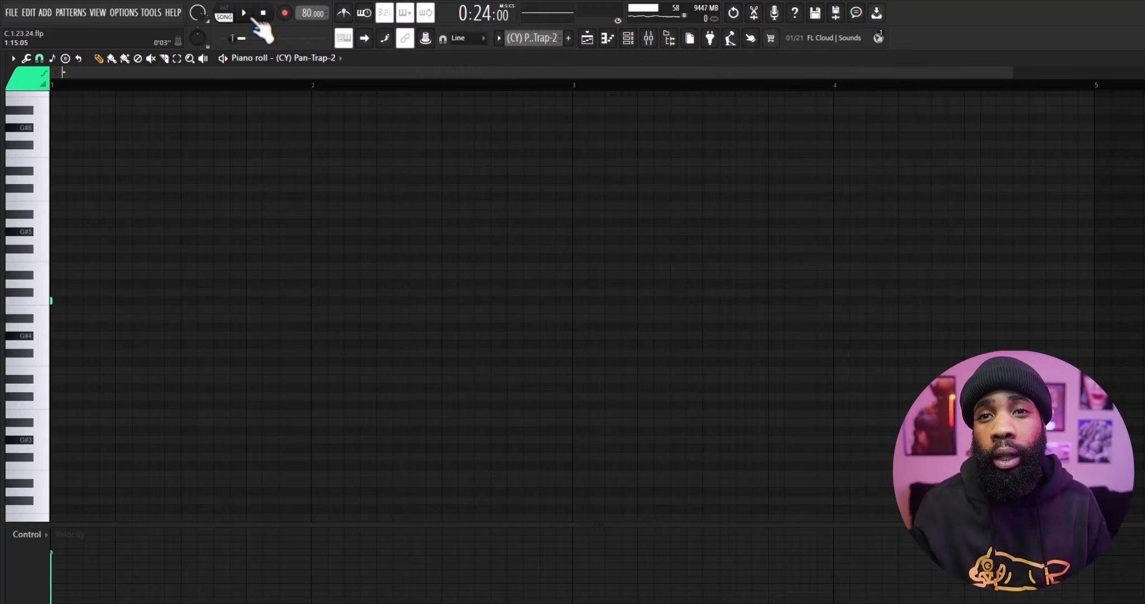
Bring up the Tamb 1 tambourine pattern's fifteen evenly spaced notes
left_click(242, 13)
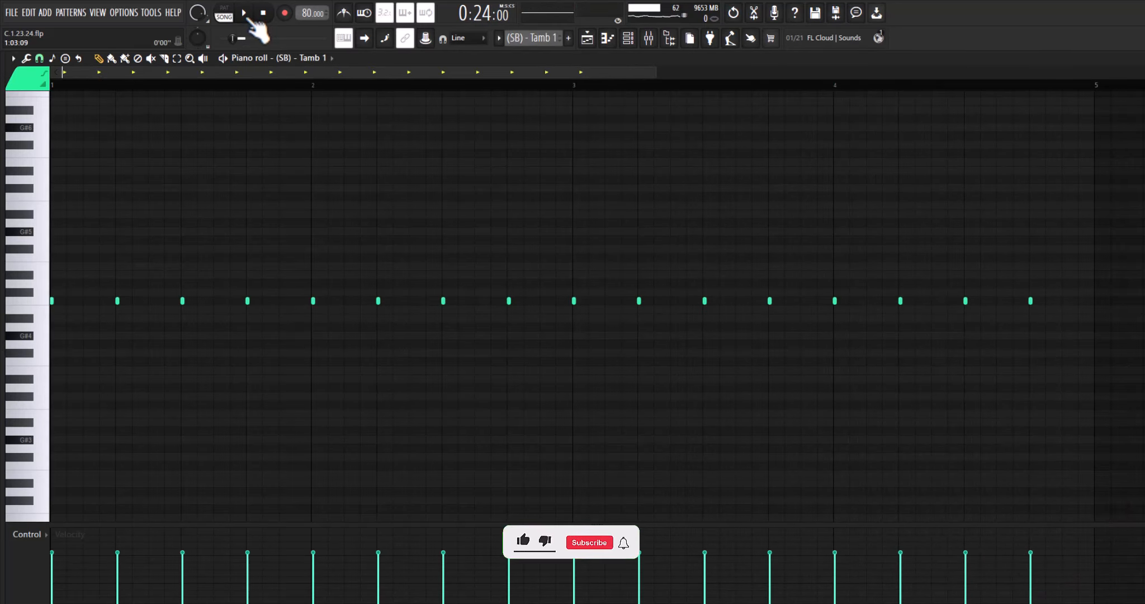
Audition the Tamb 1 pattern, then select Sum Light Hi Hat 1 from the pattern selector
left_click(243, 13)
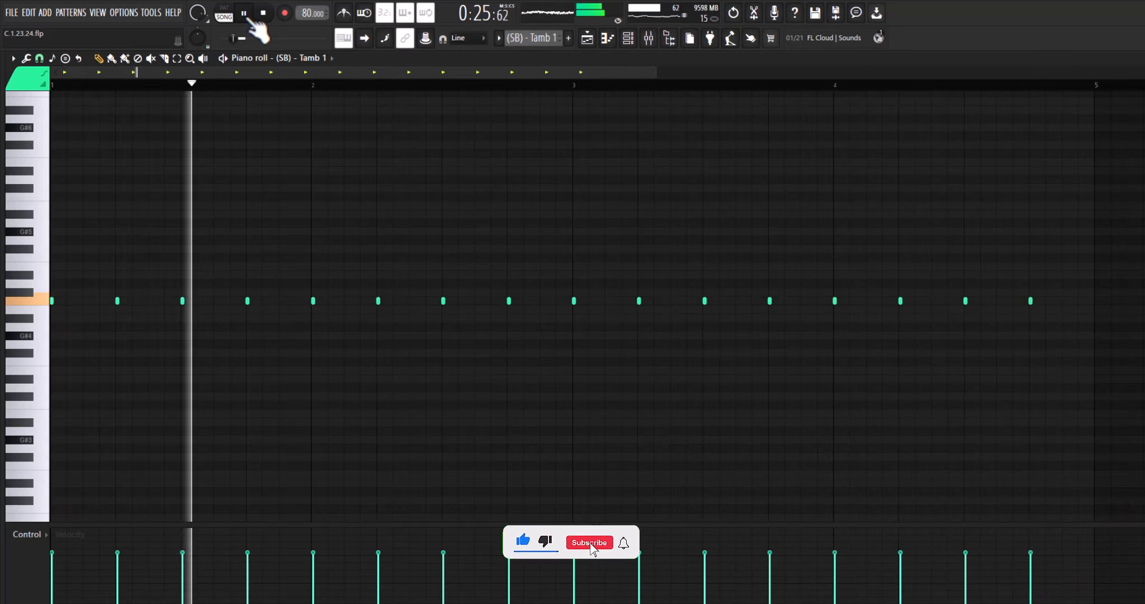
left_click(588, 540)
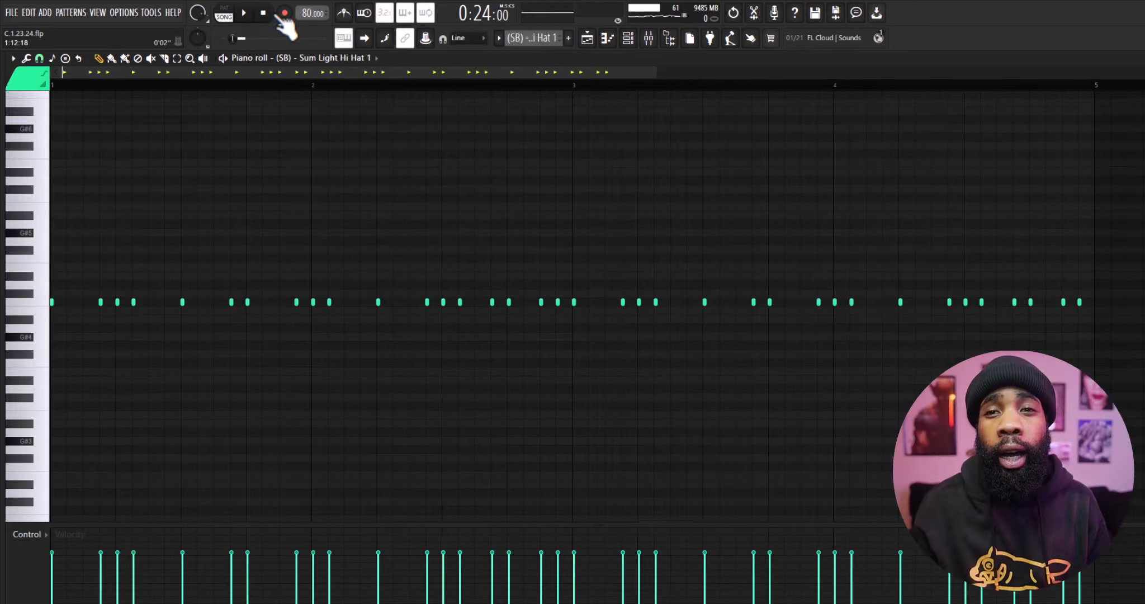
Bring up the (K) Best pattern's sparse single-pitch hits in the piano roll
left_click(242, 14)
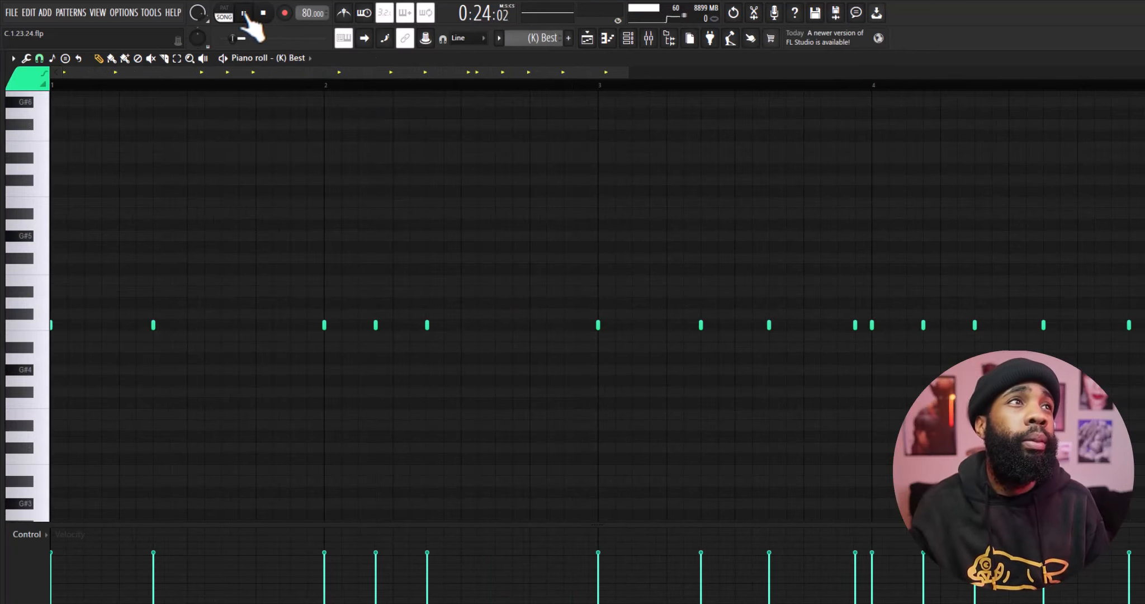
Toggle transport Play repeatedly to audition the Best pattern looping in the Piano roll
left_click(242, 13)
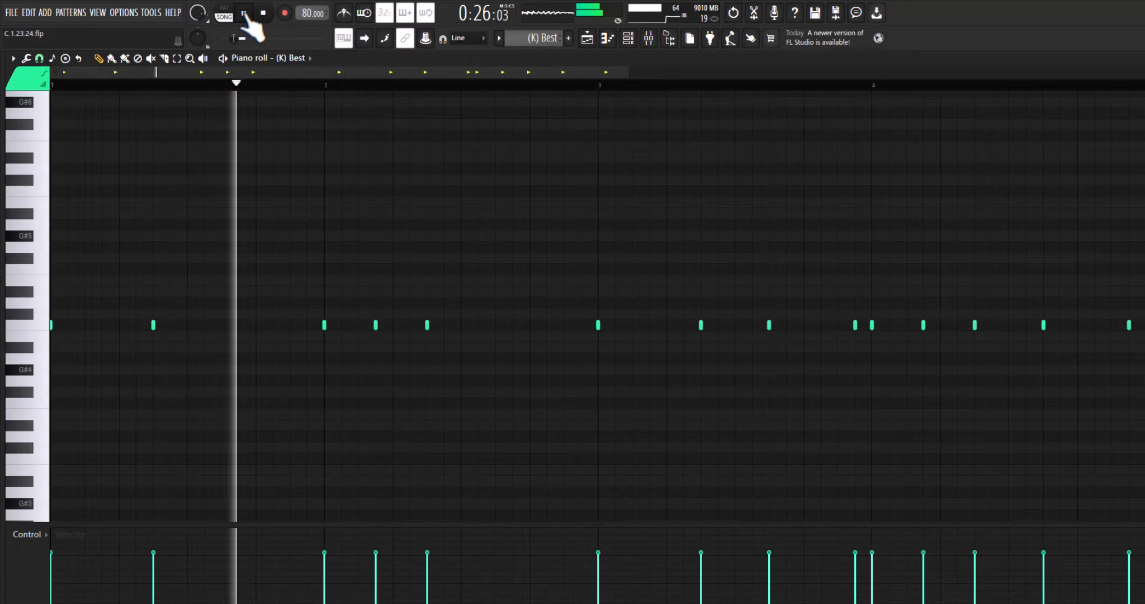
left_click(243, 14)
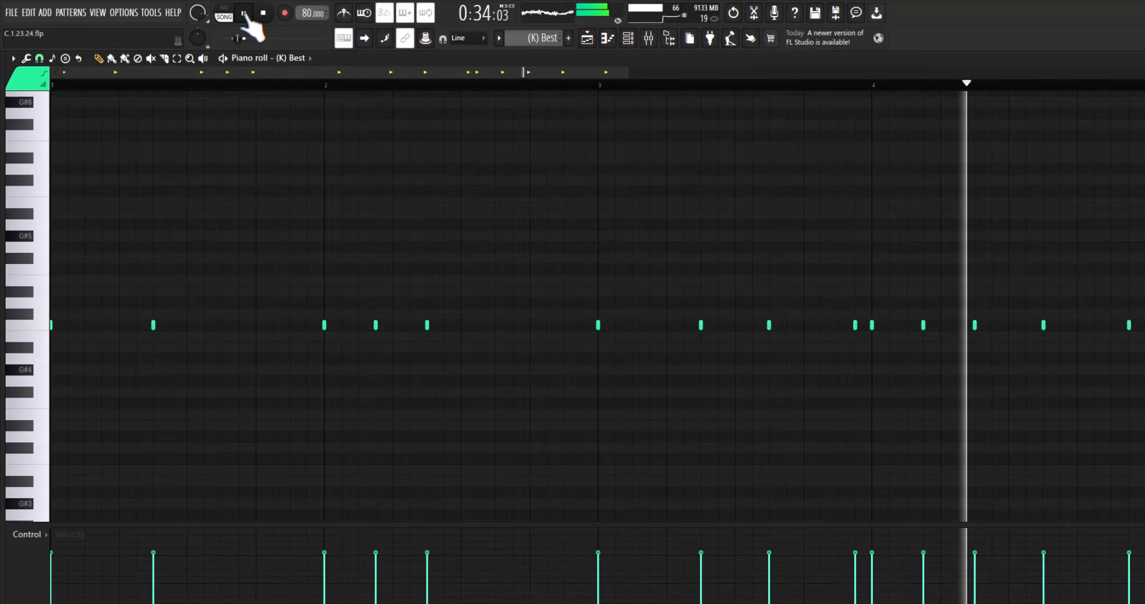
left_click(243, 14)
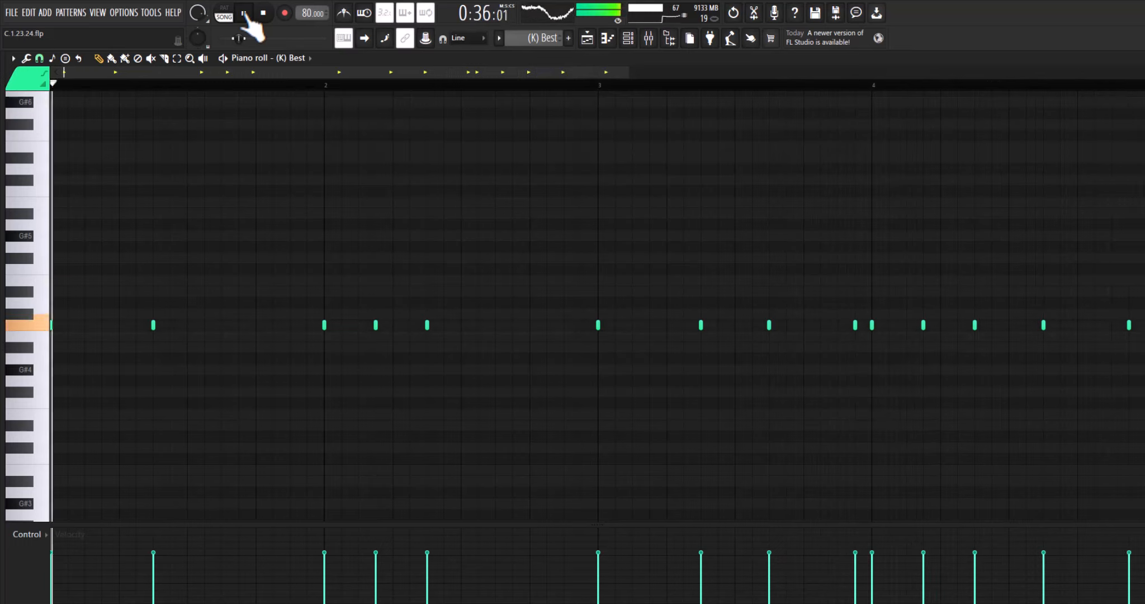
left_click(243, 13)
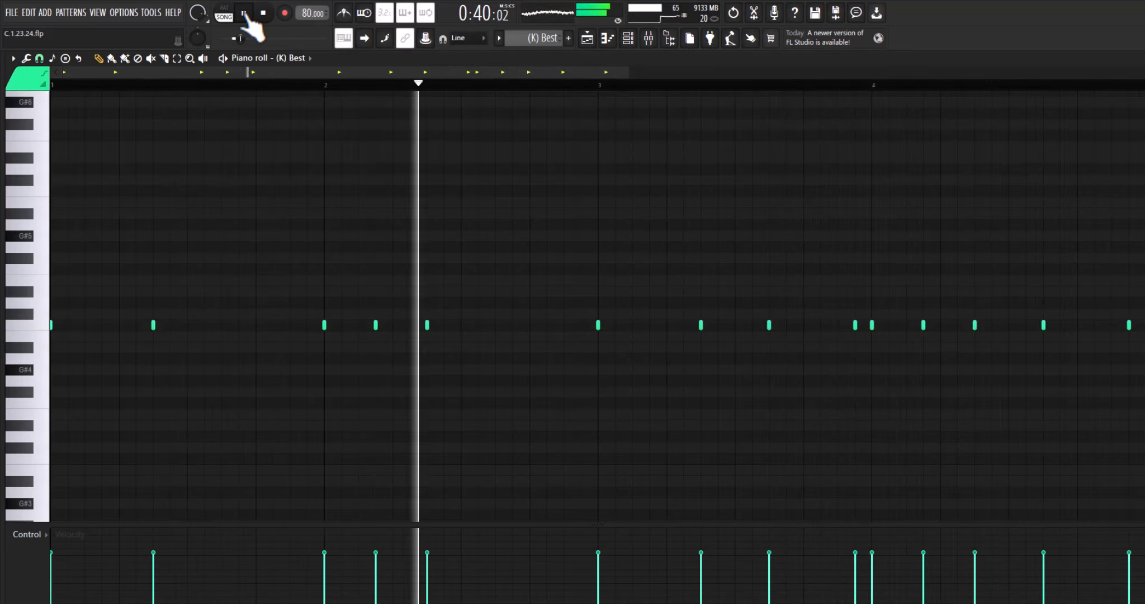
left_click(243, 13)
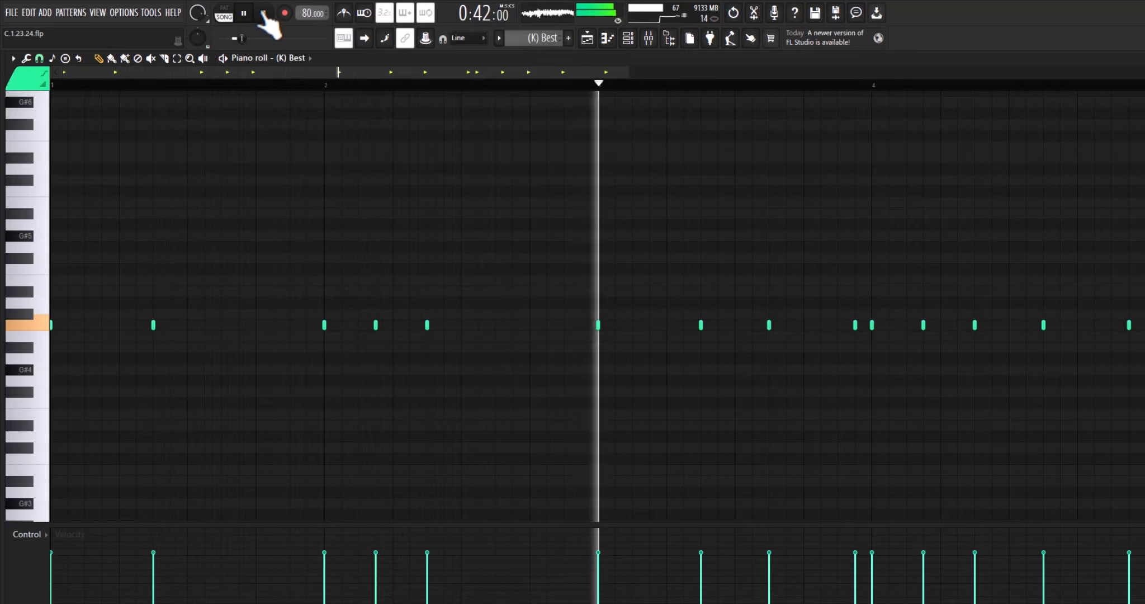